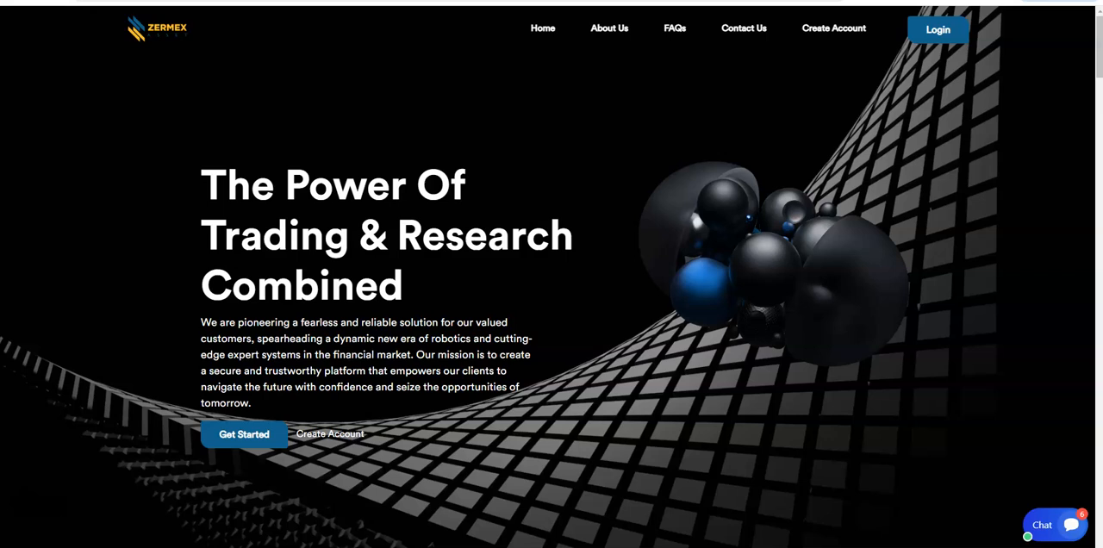
mouse_move(655, 342)
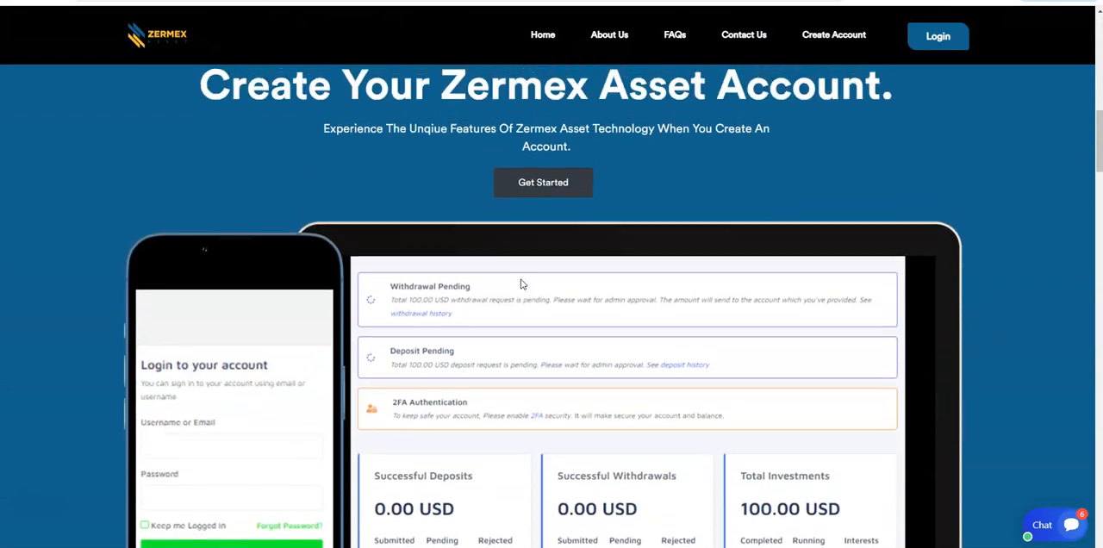
scroll("down", 3)
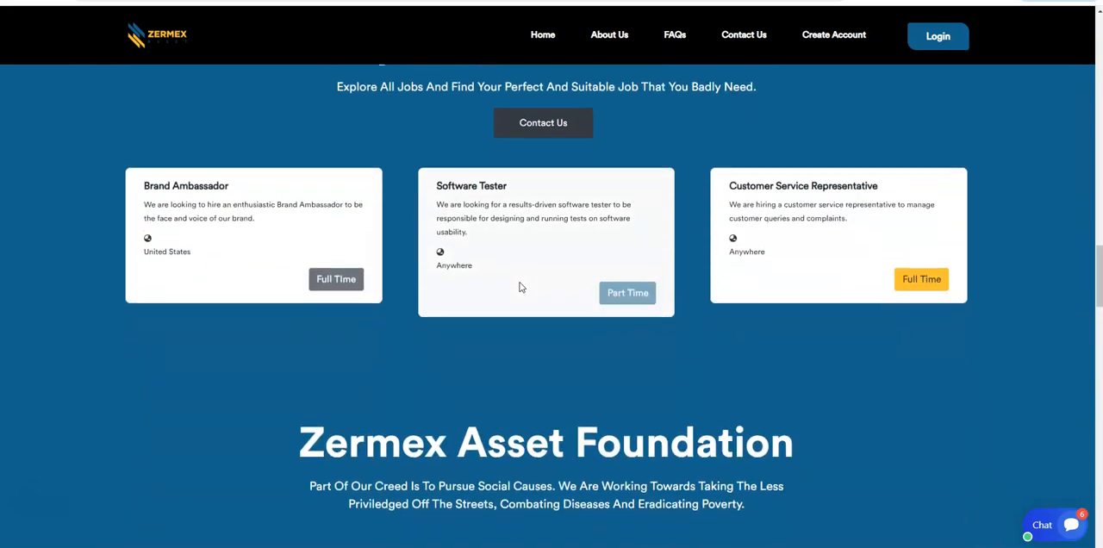
scroll("down", 3)
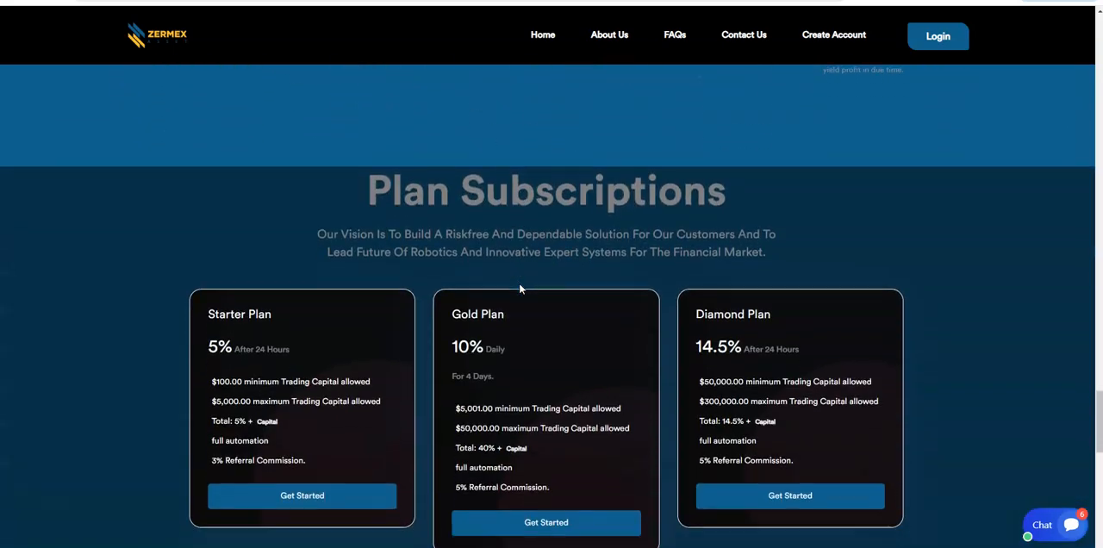
scroll("down", 3)
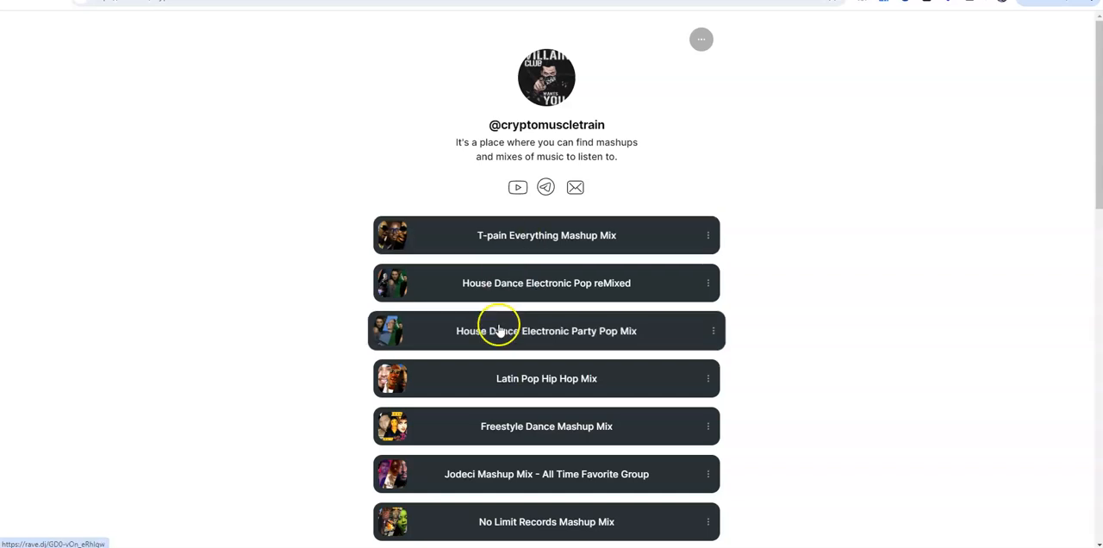
mouse_move(636, 348)
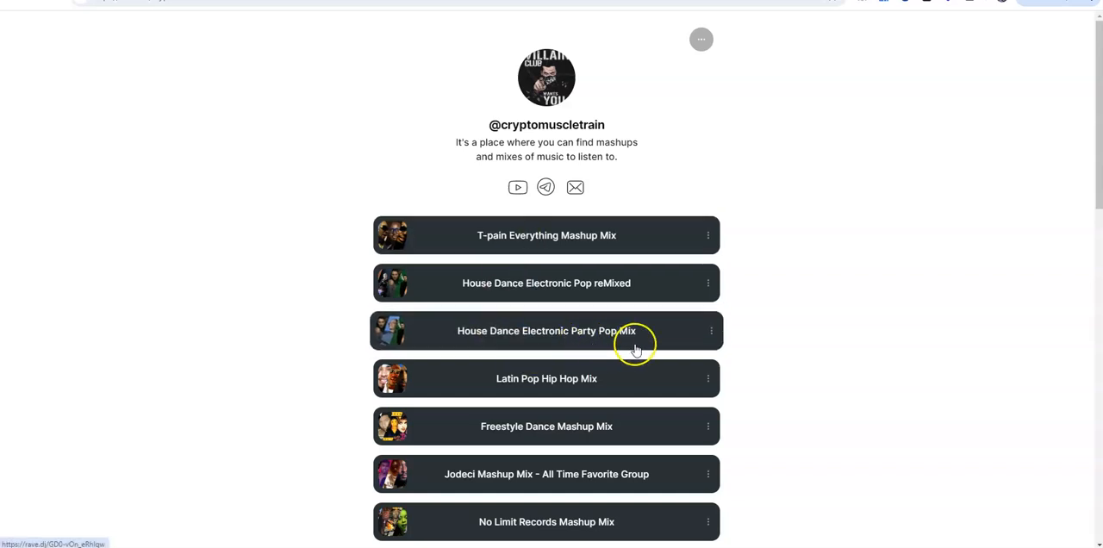
mouse_move(543, 388)
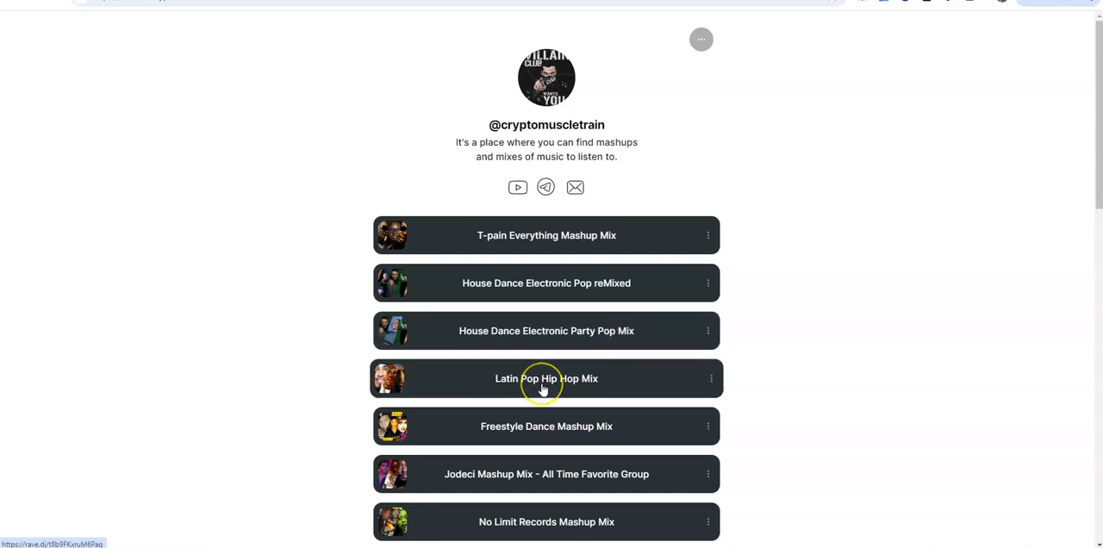
mouse_move(619, 390)
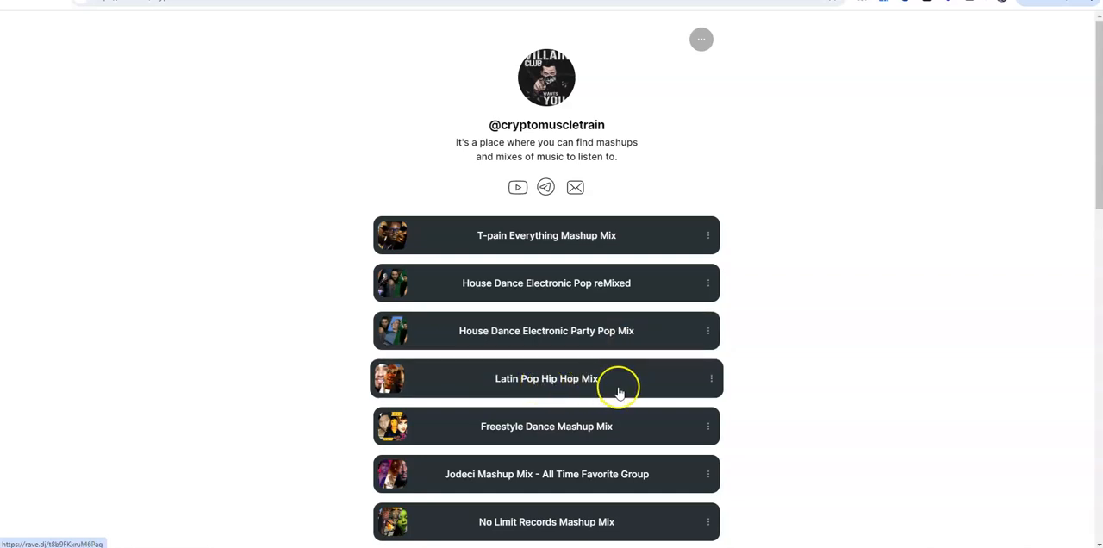
mouse_move(619, 393)
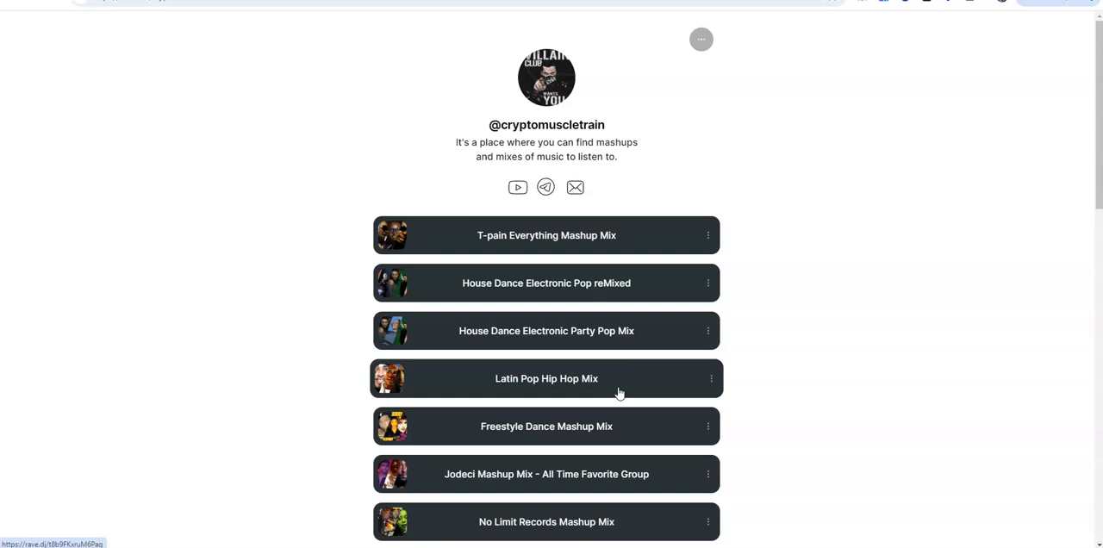
mouse_move(848, 455)
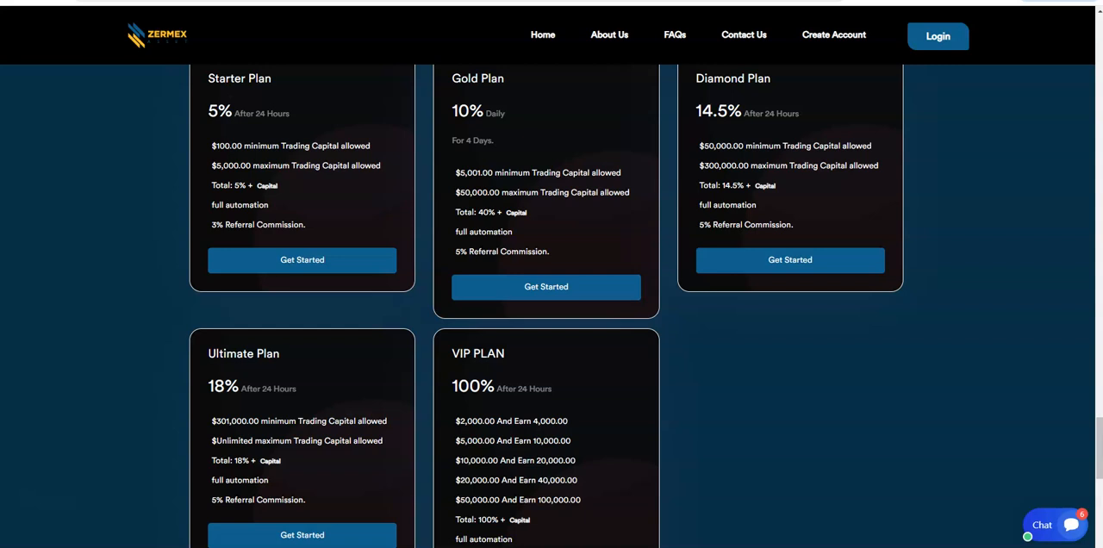
mouse_move(181, 361)
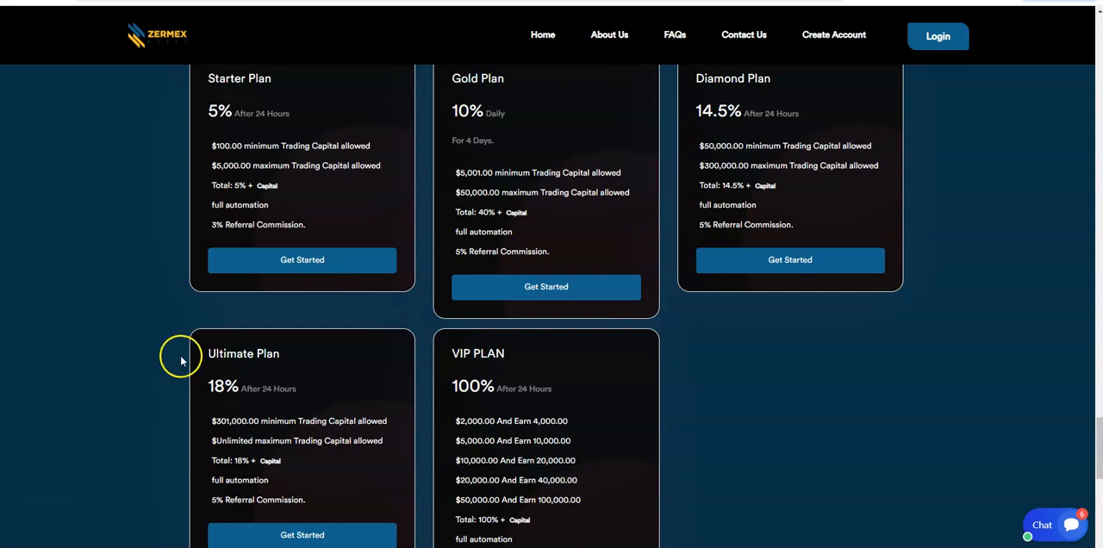